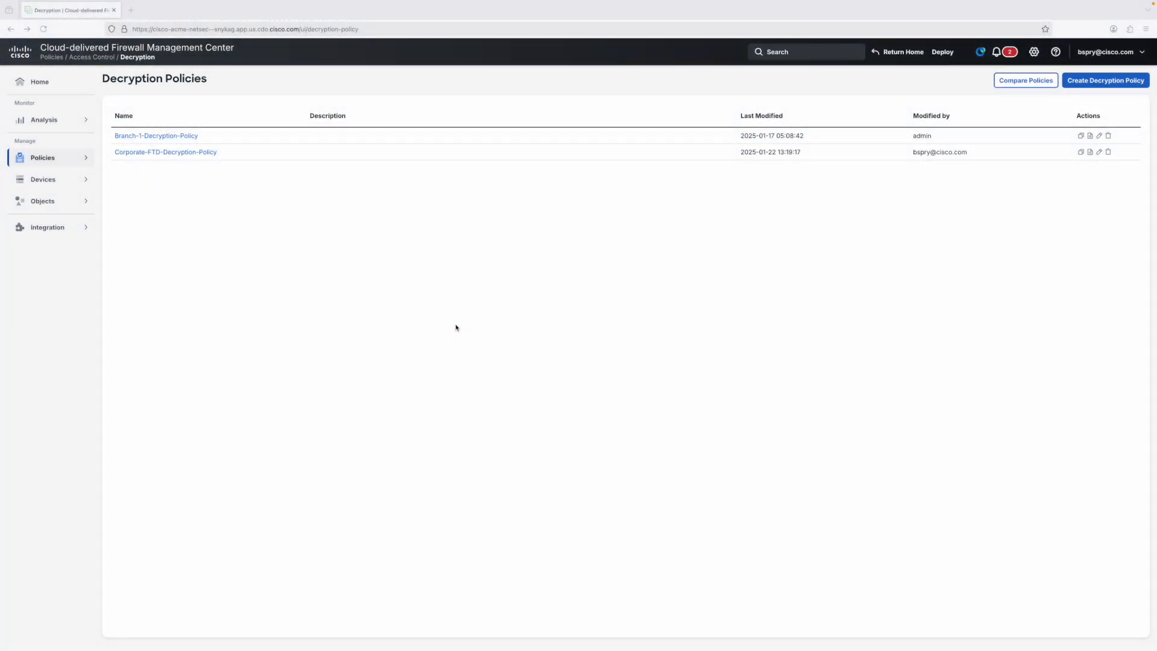
mouse_move(440, 331)
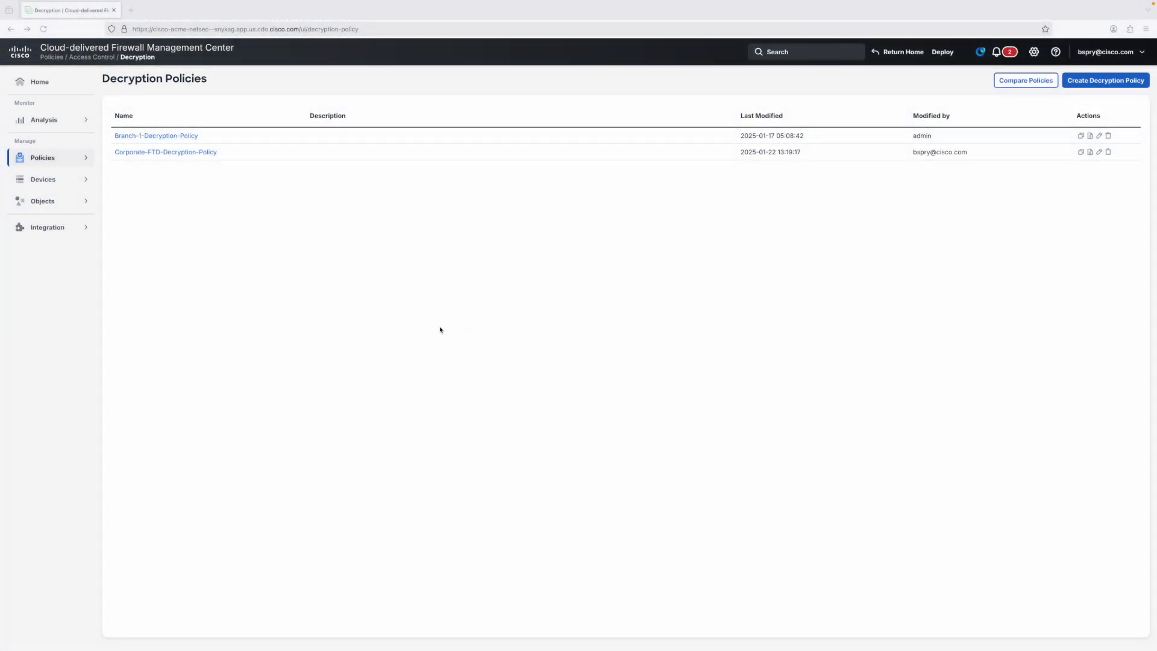
mouse_move(126, 210)
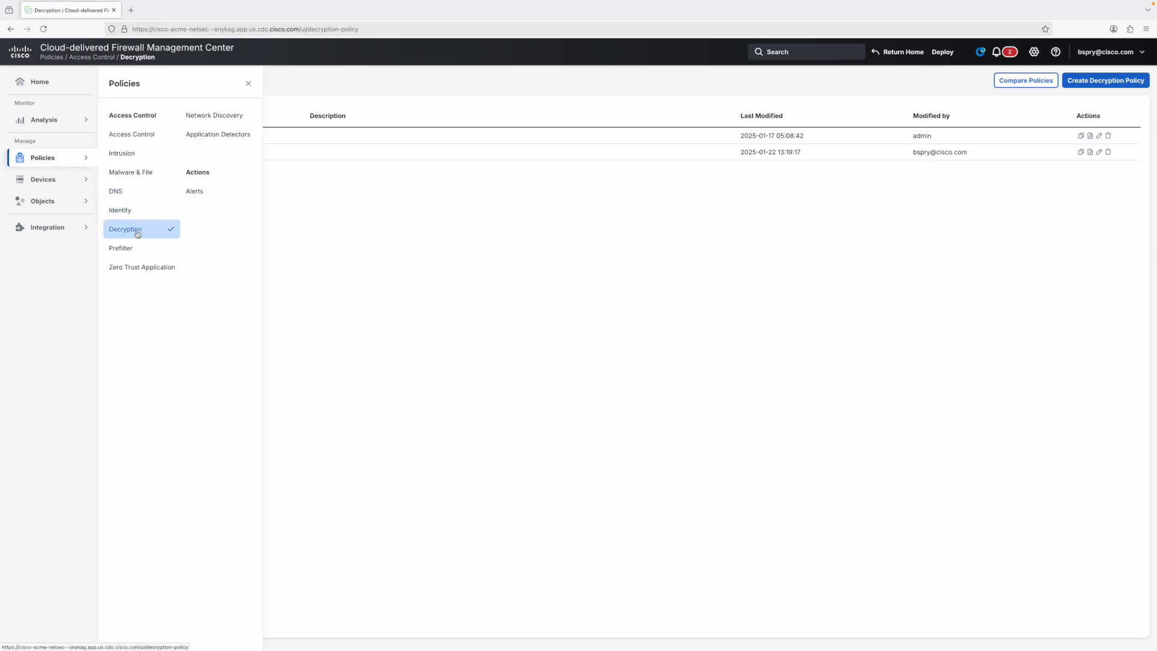
Start a new decryption policy named 'Example Decryption Policy'
left_click(125, 229)
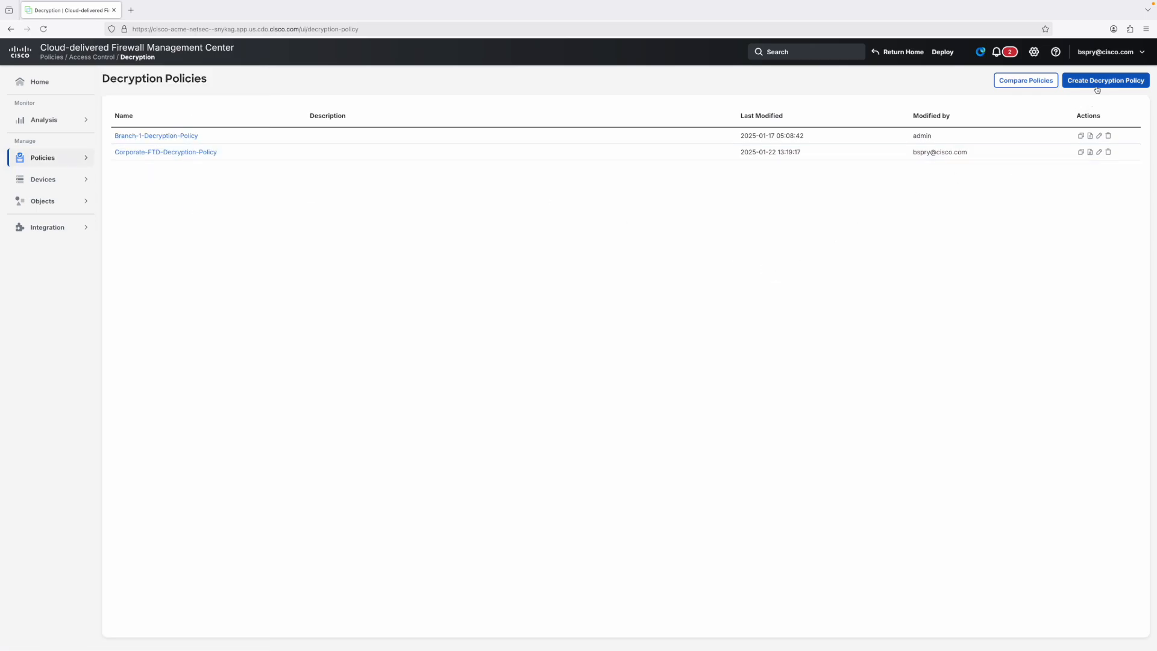
left_click(1106, 79)
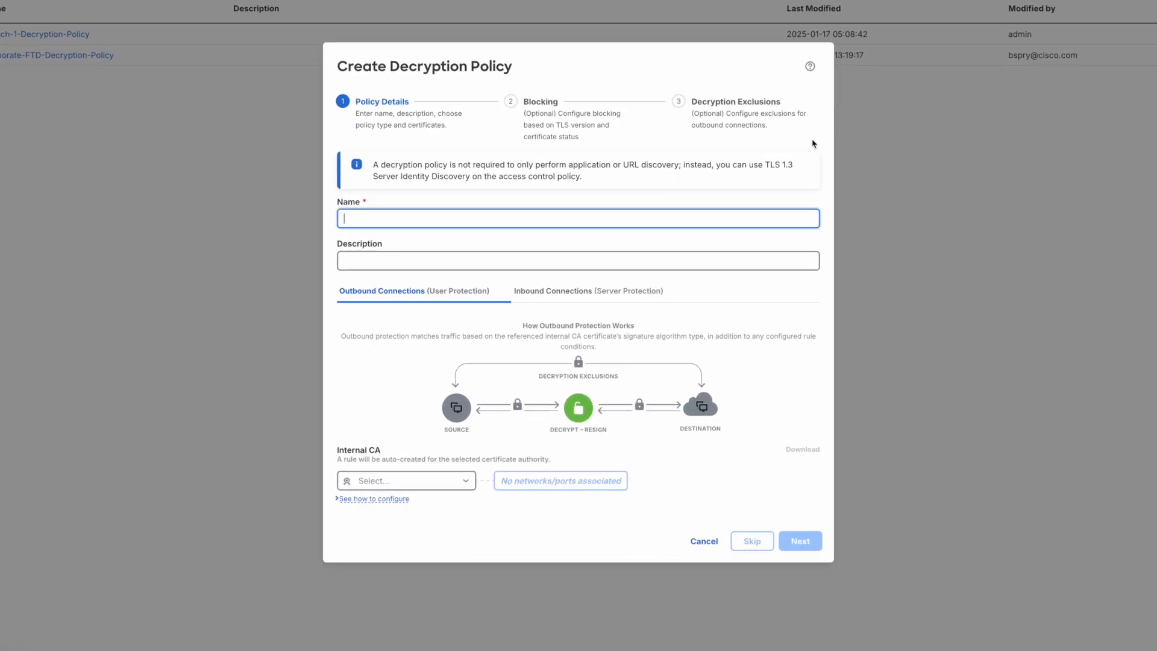
type("Example De")
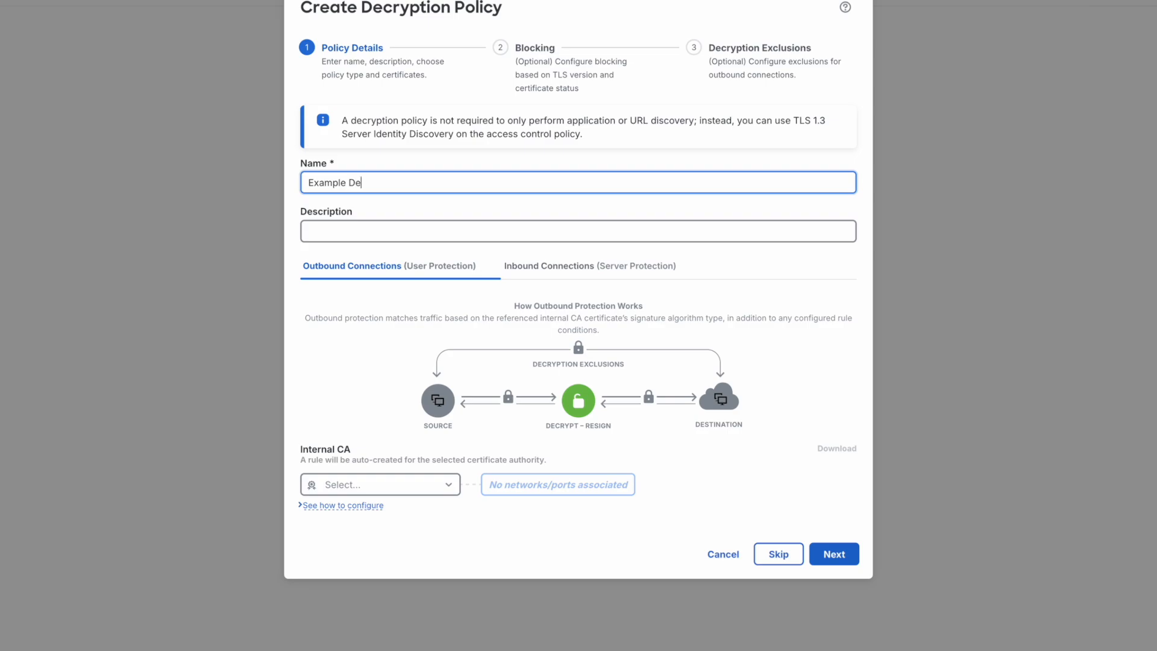
type("cryption Policy")
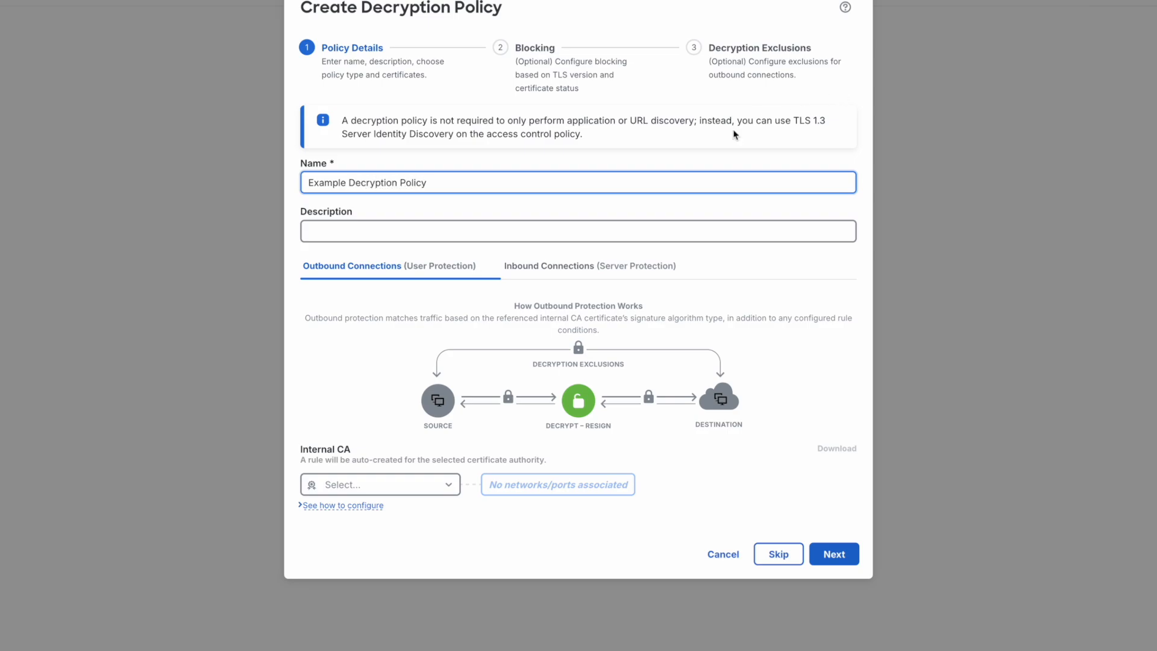
mouse_move(670, 345)
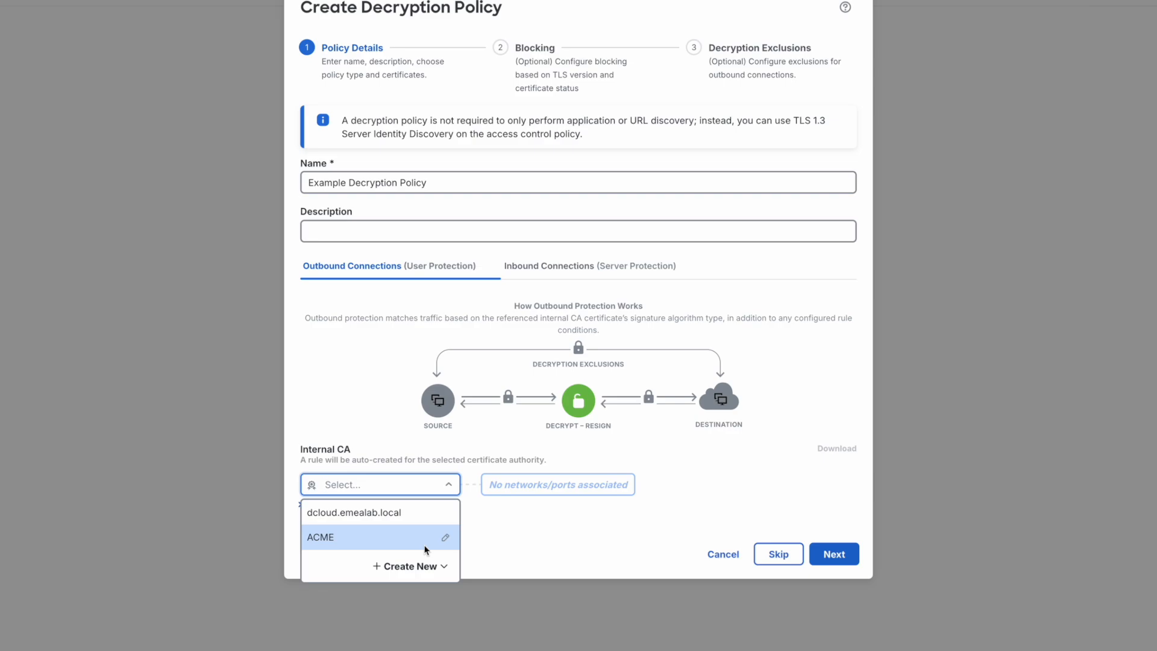
Choose ACME as the policy's internal CA
left_click(409, 566)
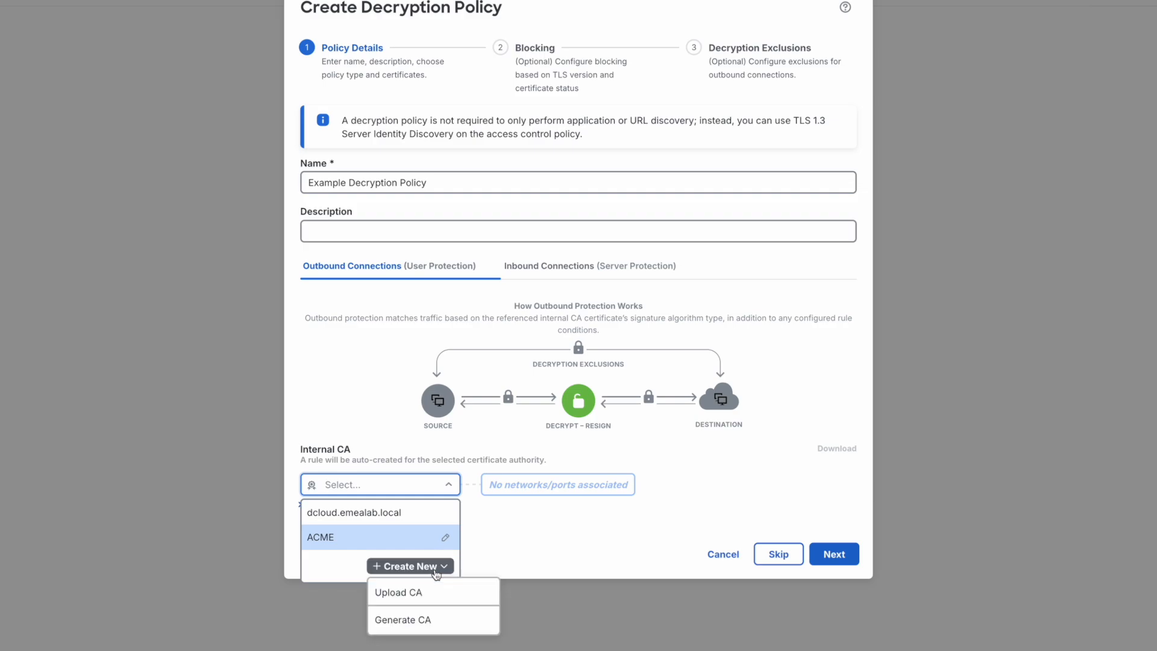
mouse_move(399, 592)
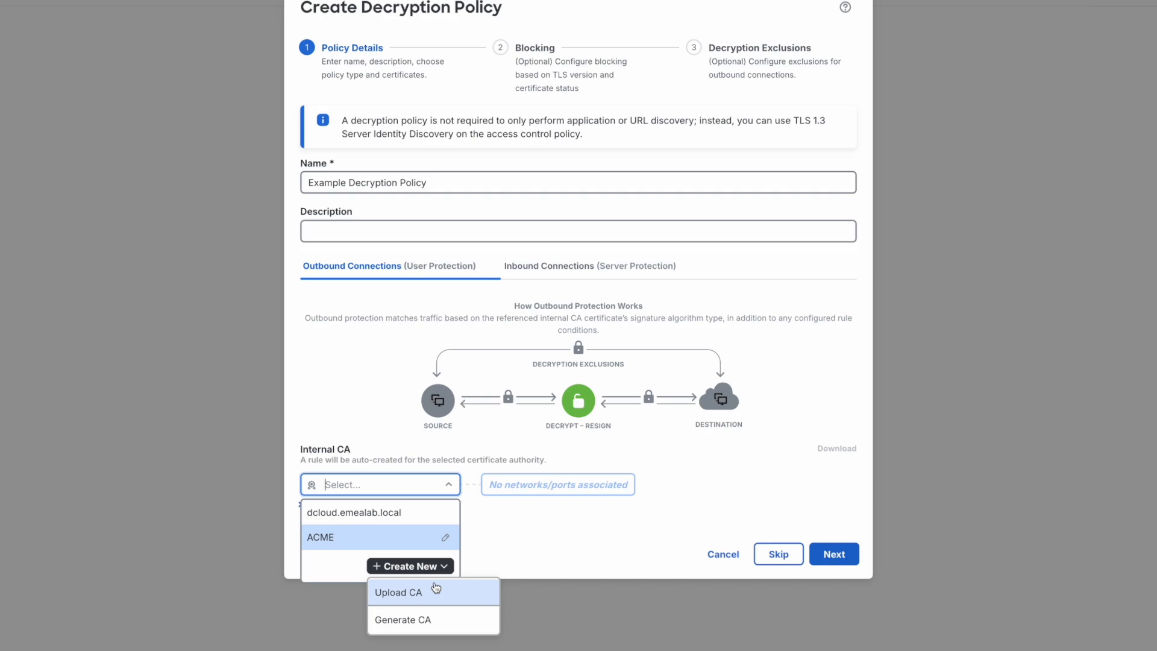
mouse_move(434, 596)
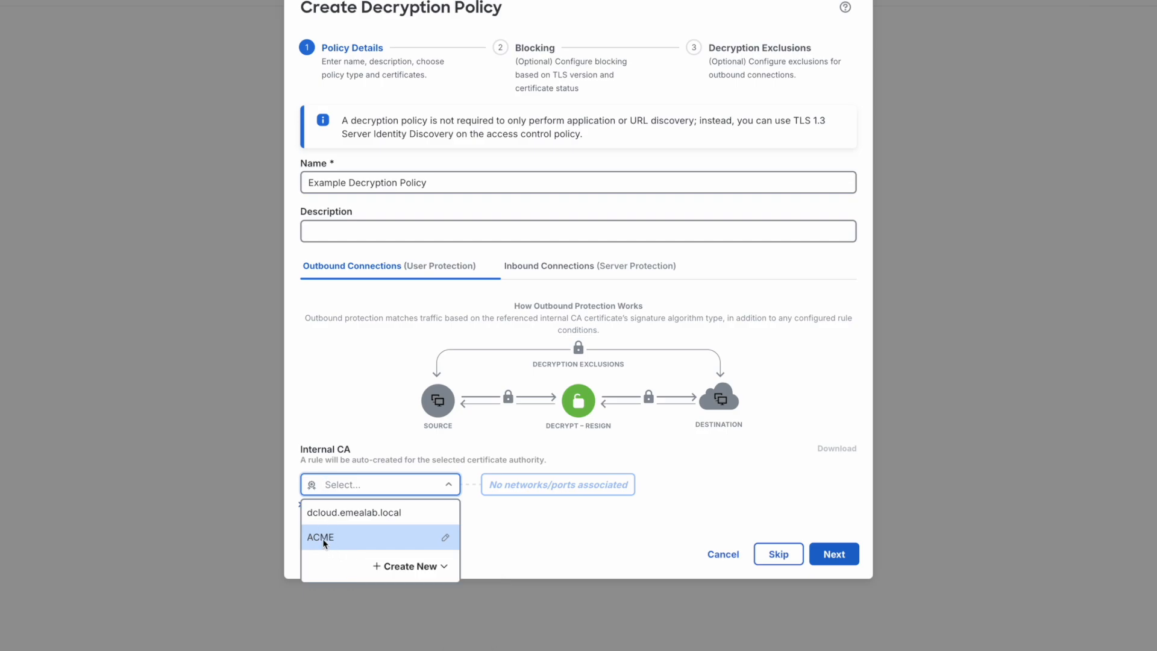
left_click(321, 537)
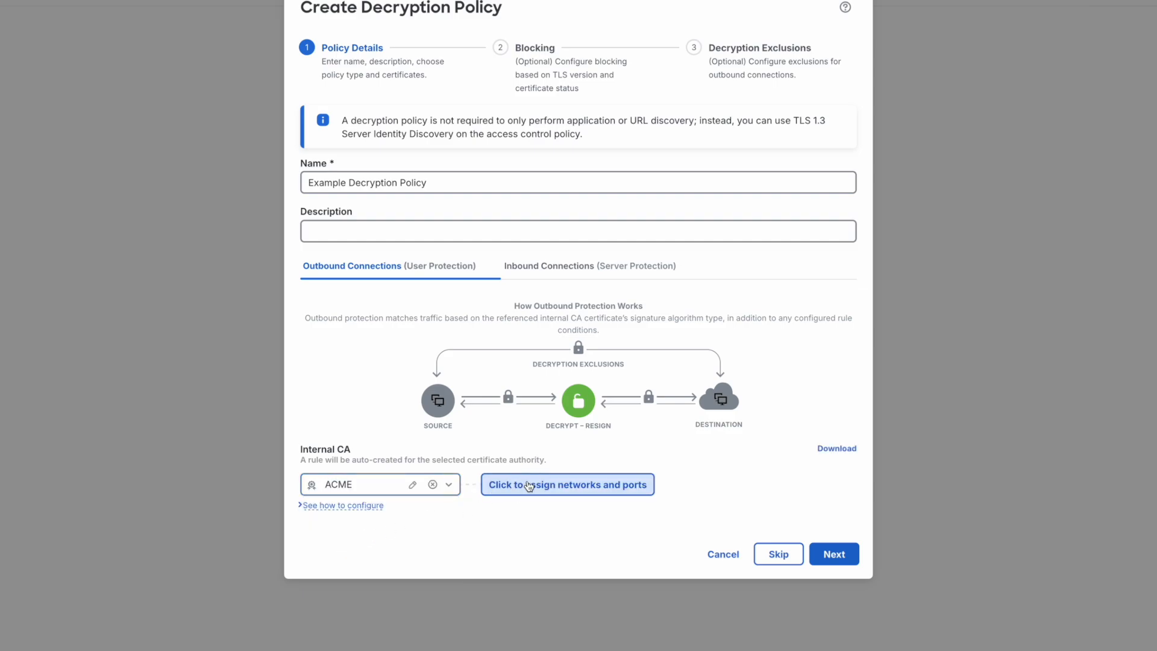
Assign Corporate-Network as the ACME rule's source network and continue to the Blocking step
left_click(567, 485)
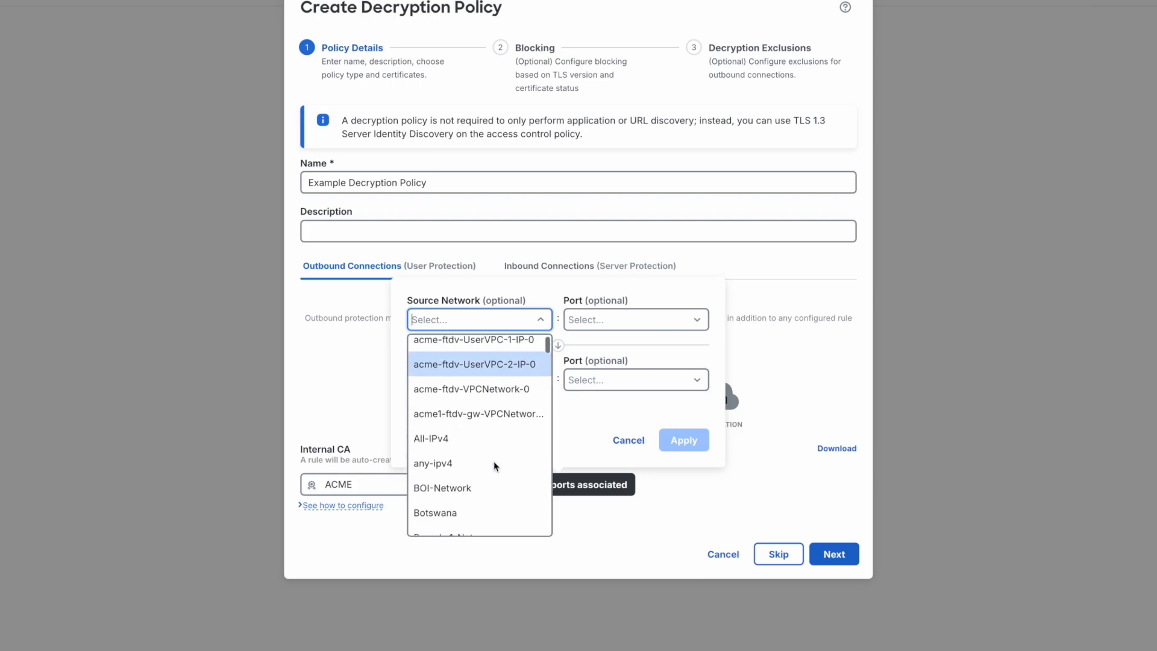
scroll("down", 3)
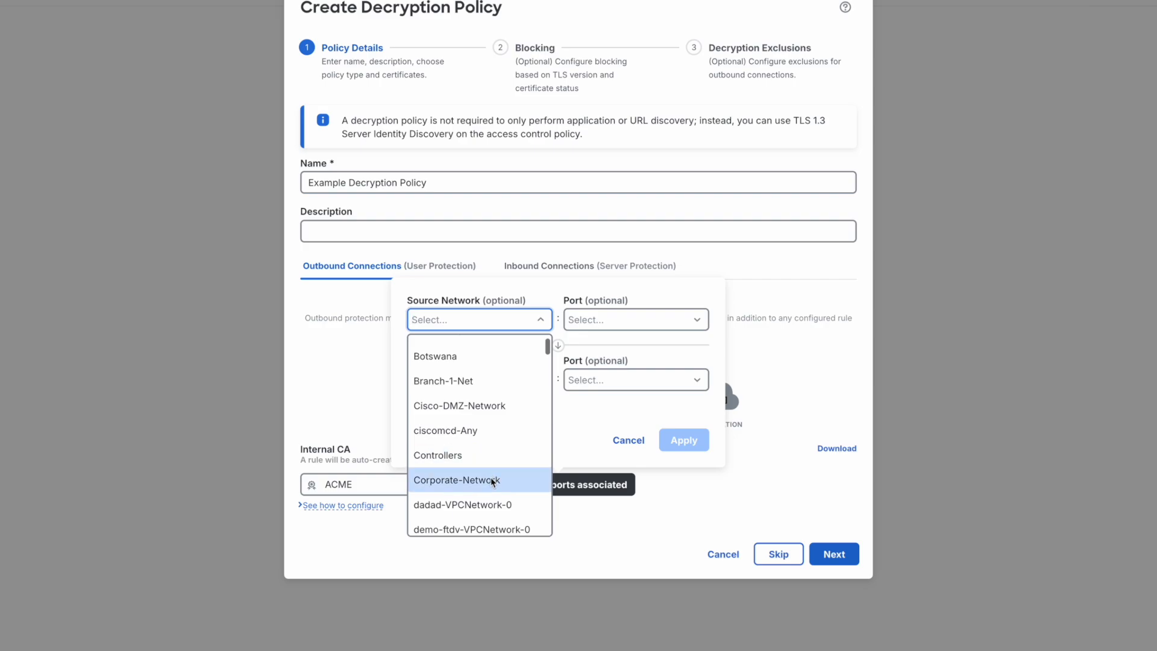
left_click(455, 480)
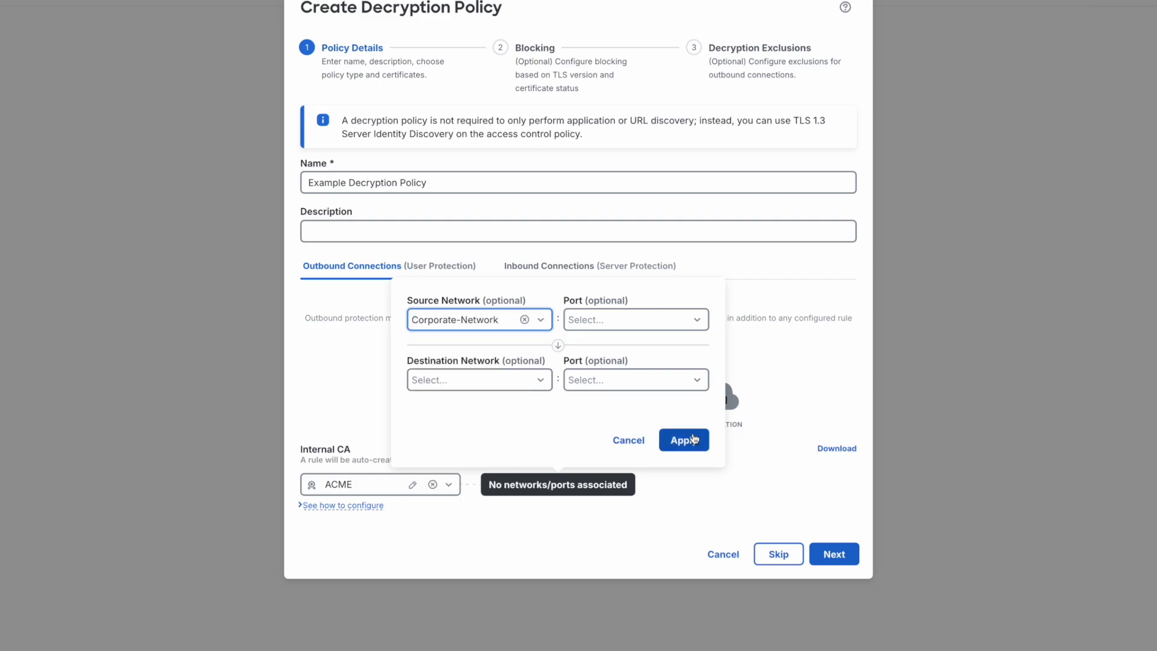
left_click(682, 439)
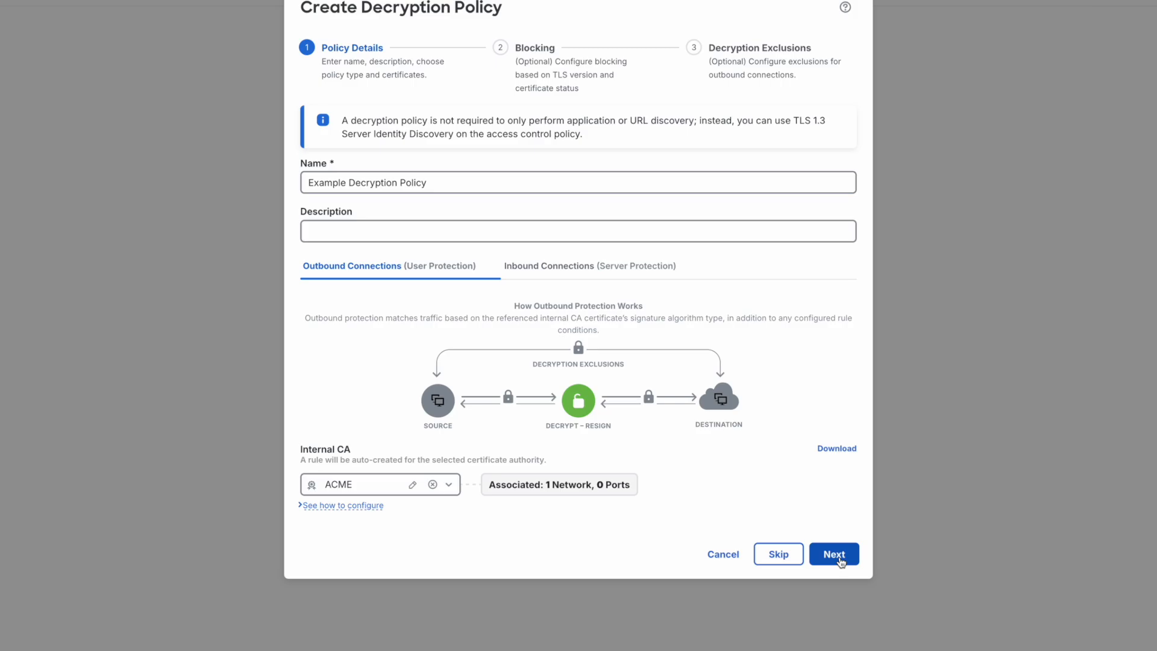
left_click(833, 555)
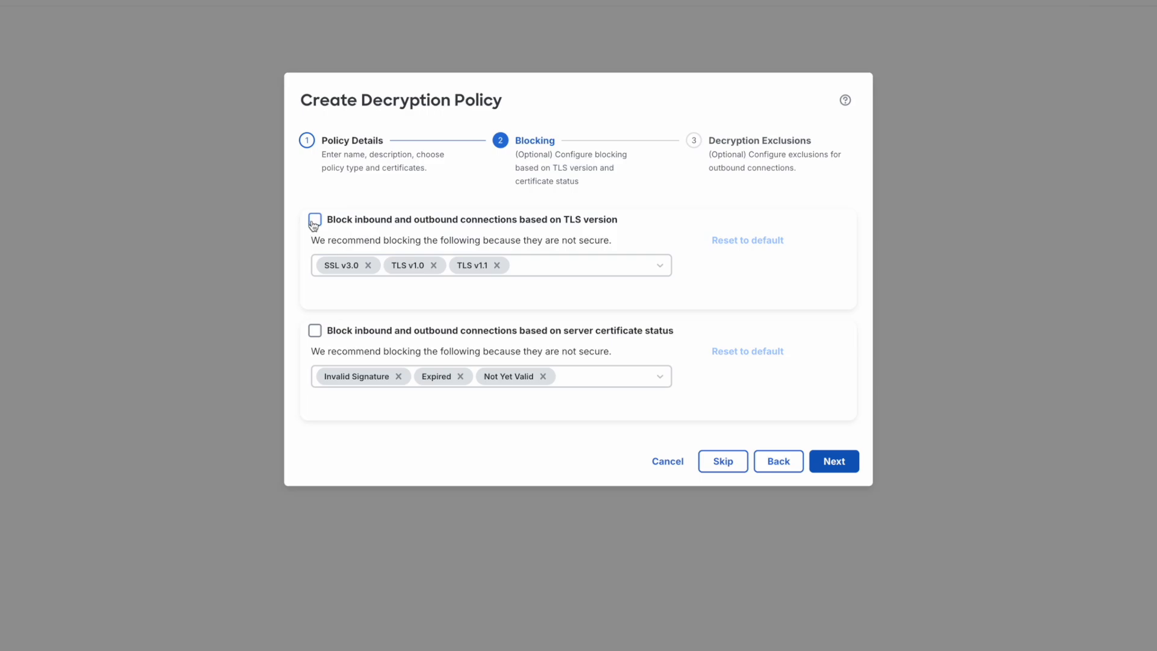
Keep blocking by TLS version and server certificate status enabled, then continue to Decryption Exclusions
left_click(315, 219)
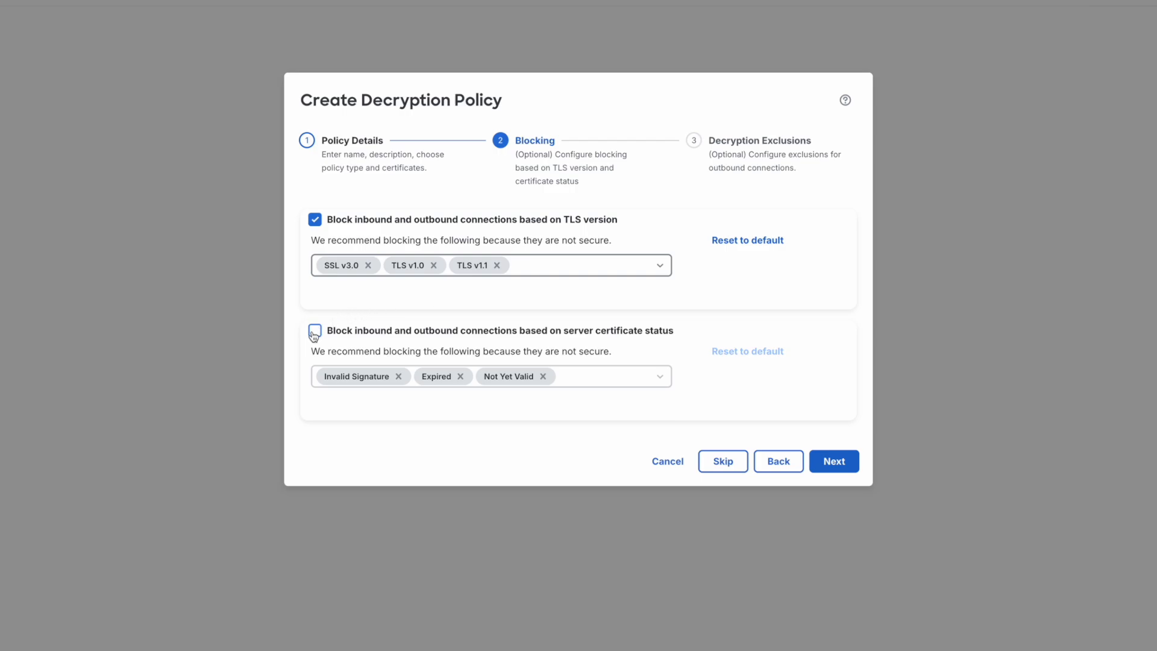
left_click(315, 330)
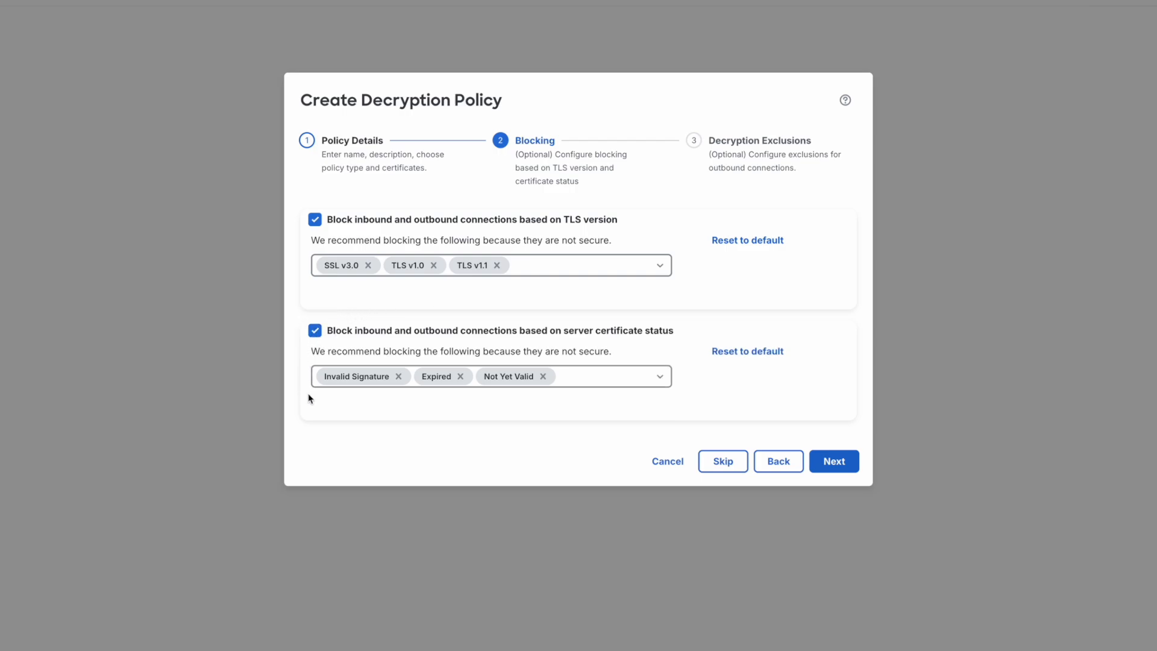
mouse_move(405, 406)
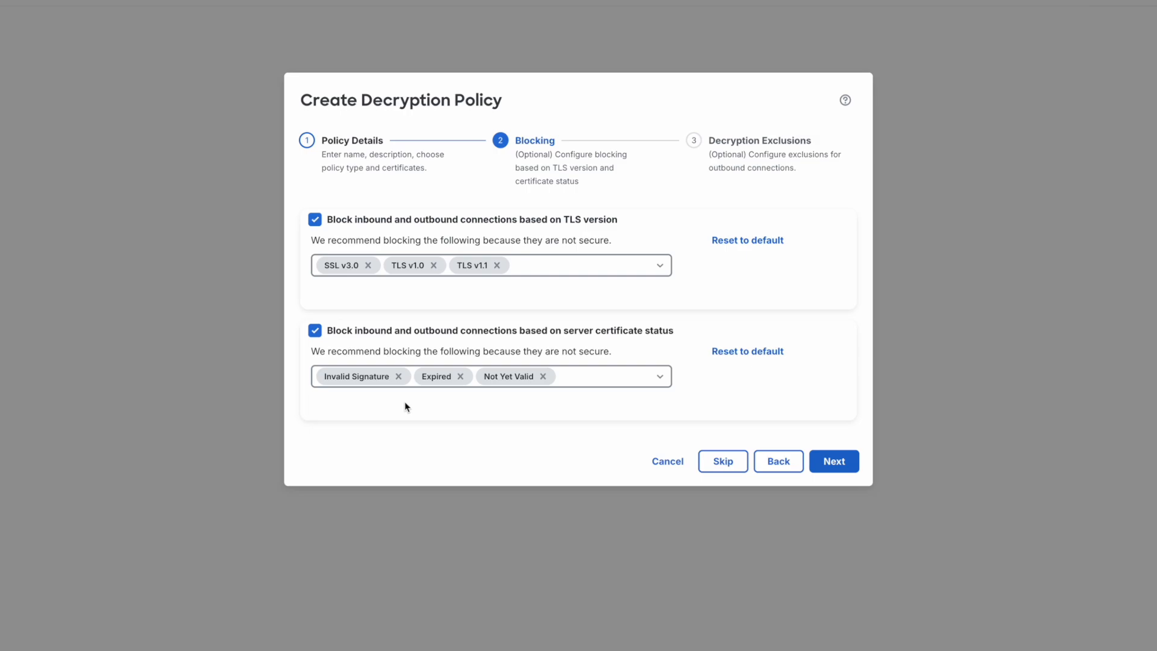
mouse_move(779, 460)
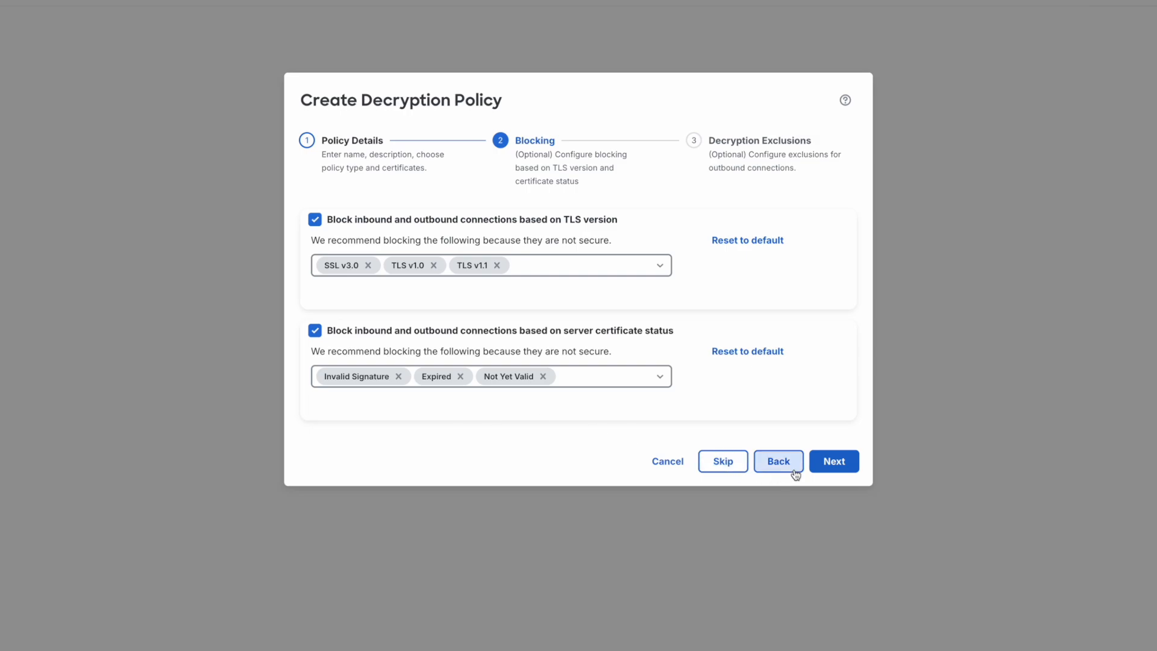
mouse_move(833, 462)
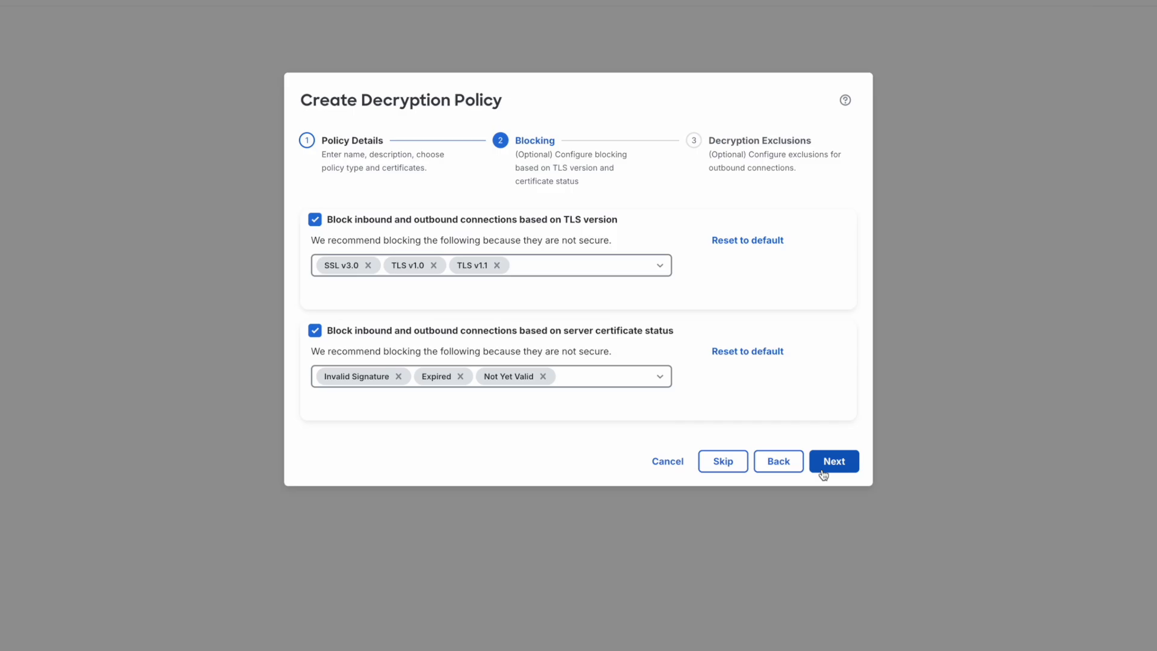
left_click(834, 461)
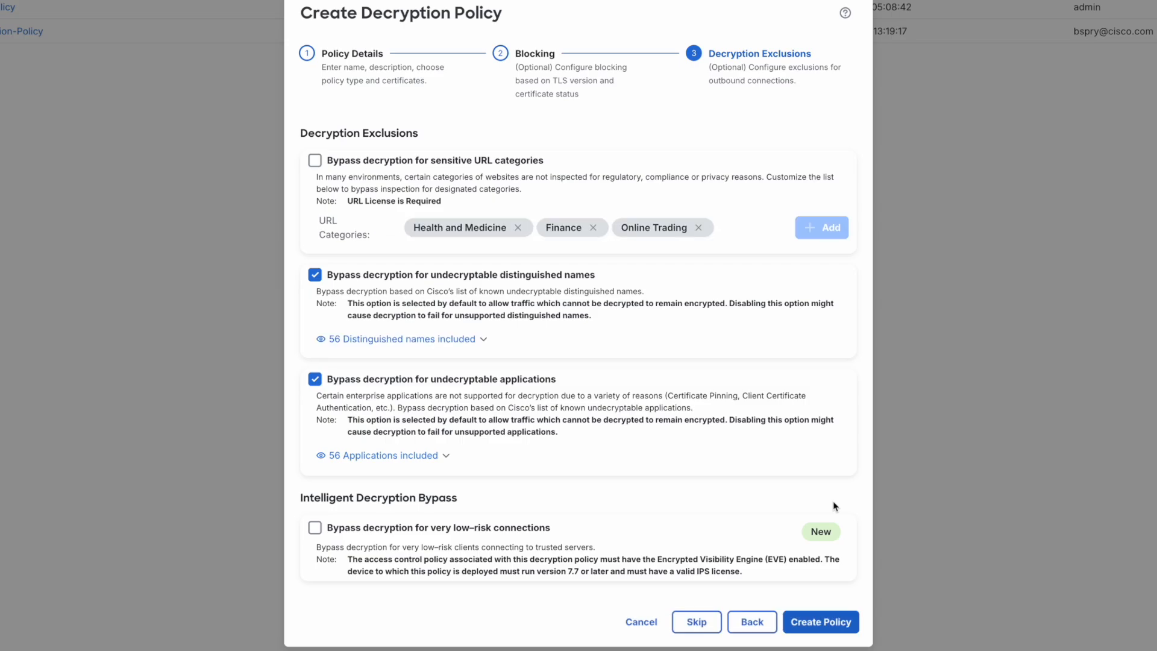
mouse_move(330, 124)
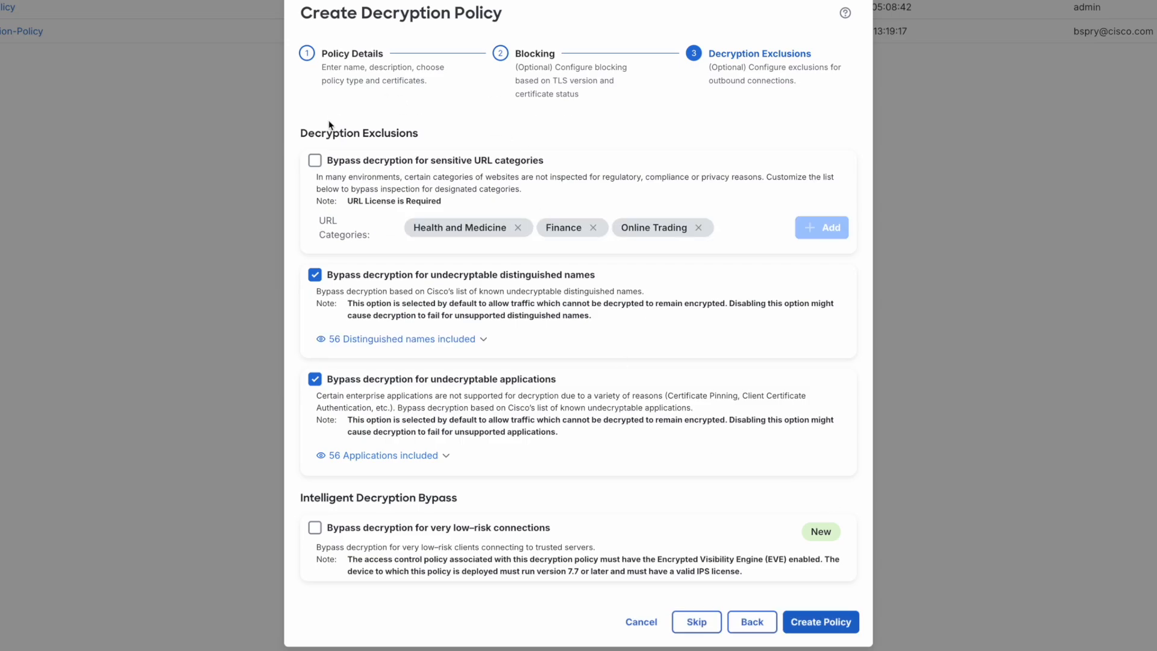
Enable sensitive URL category bypass and add Streaming Audio and Streaming Video to the list
left_click(315, 160)
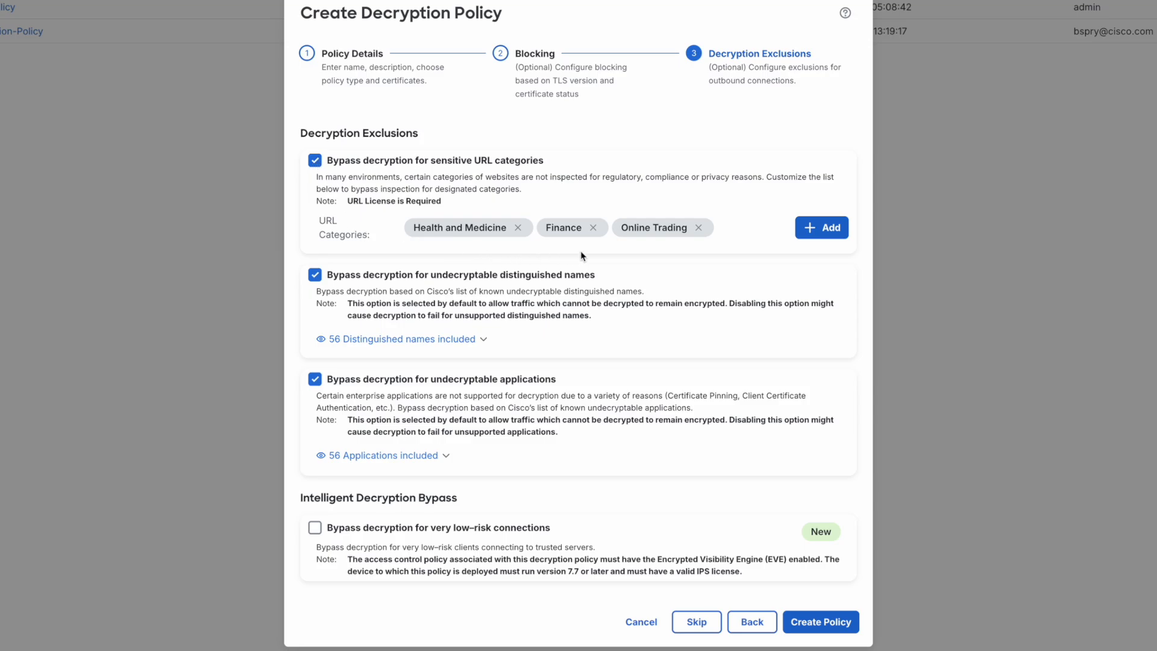
mouse_move(821, 227)
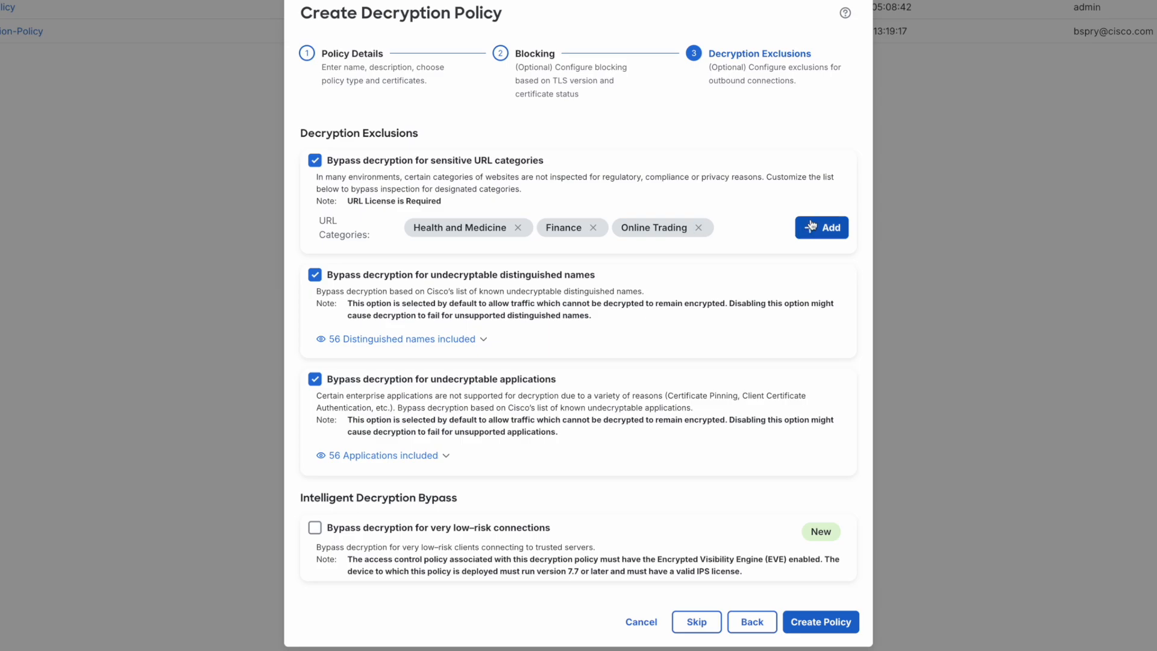
left_click(821, 227)
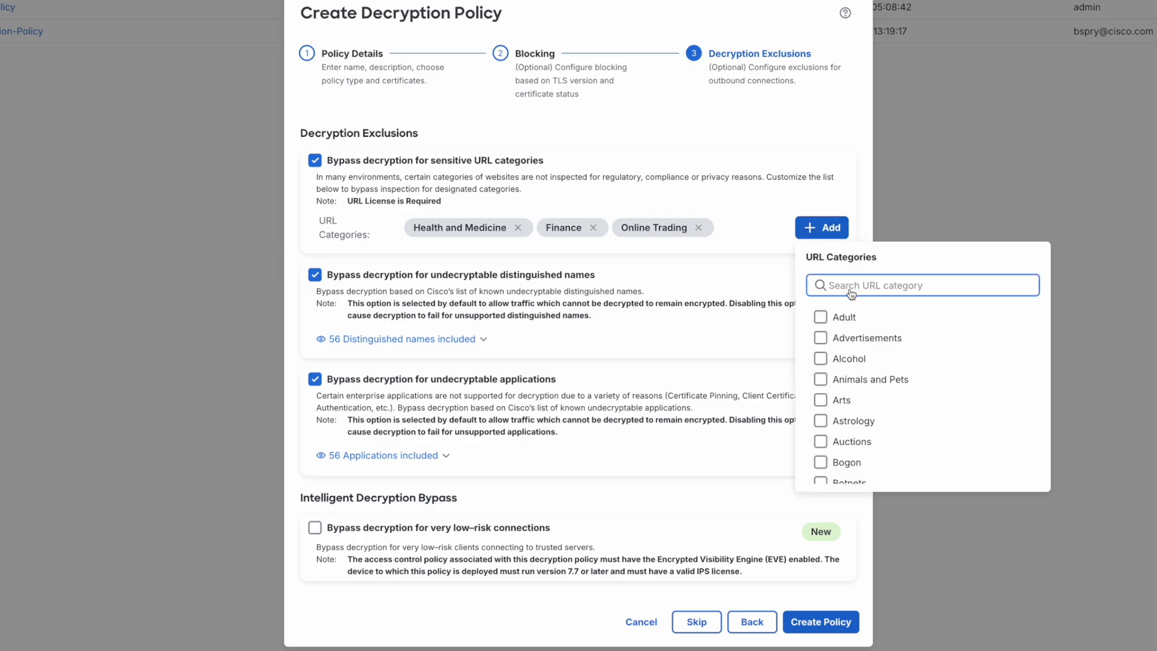
type("strea")
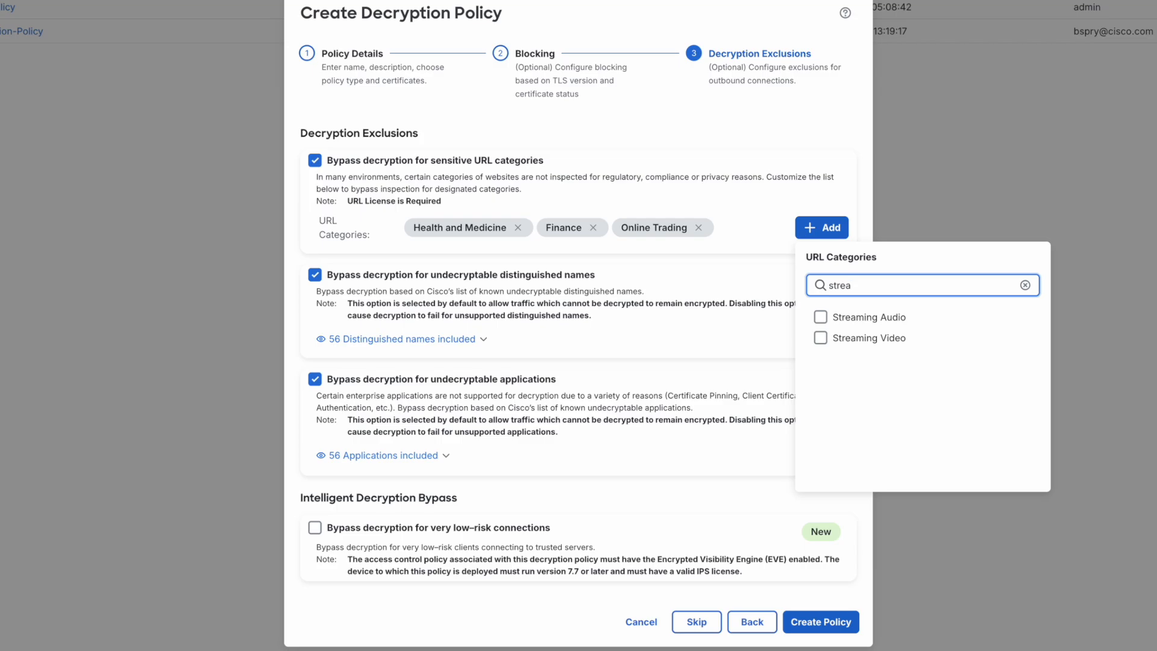
left_click(821, 337)
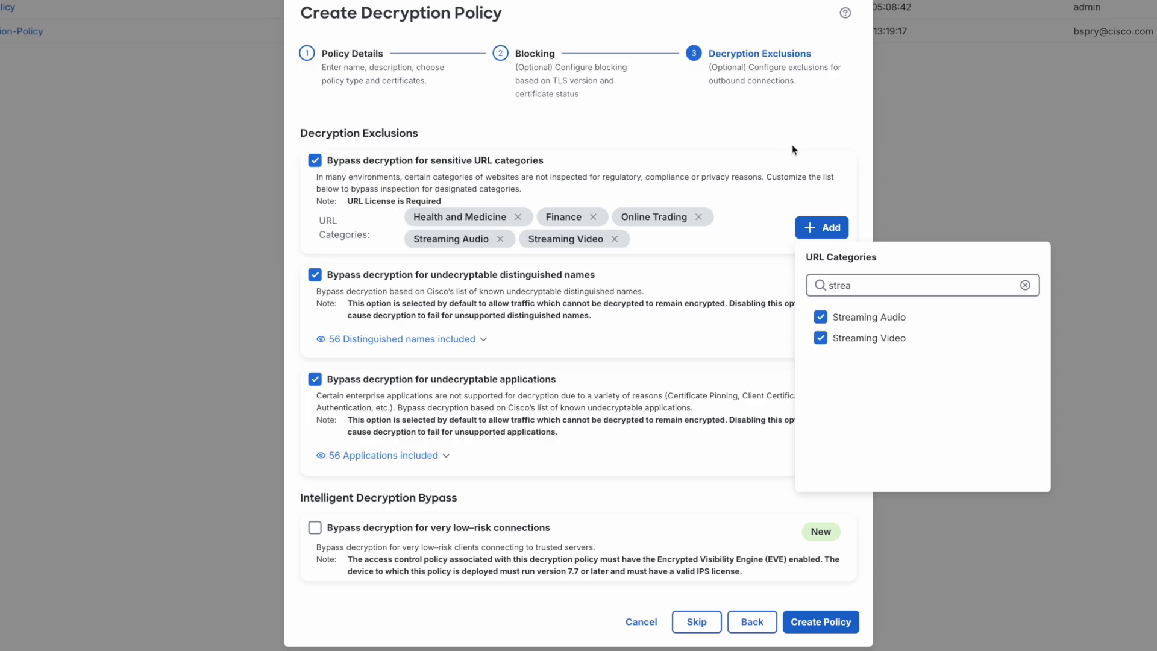
left_click(410, 379)
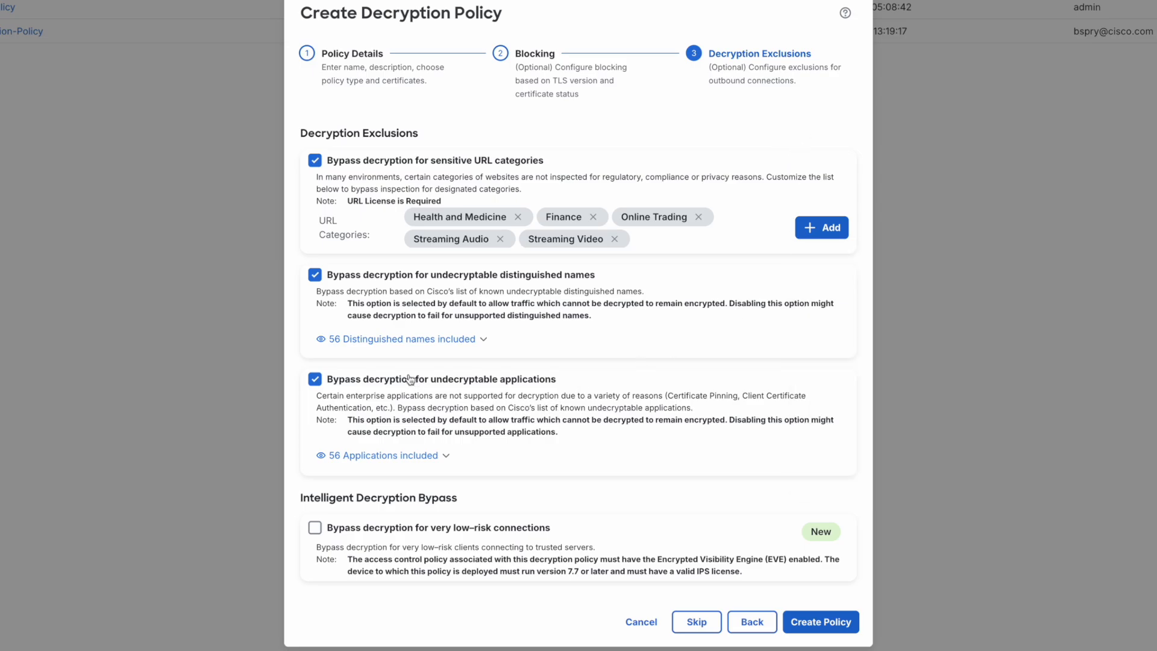
mouse_move(477, 386)
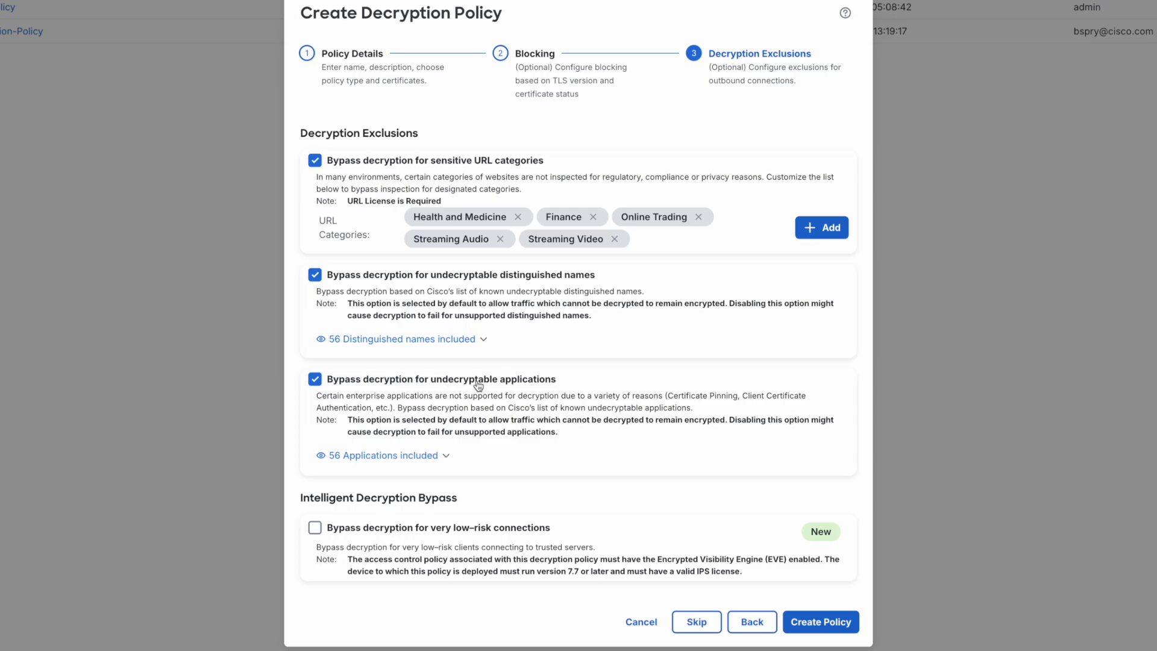
mouse_move(443, 463)
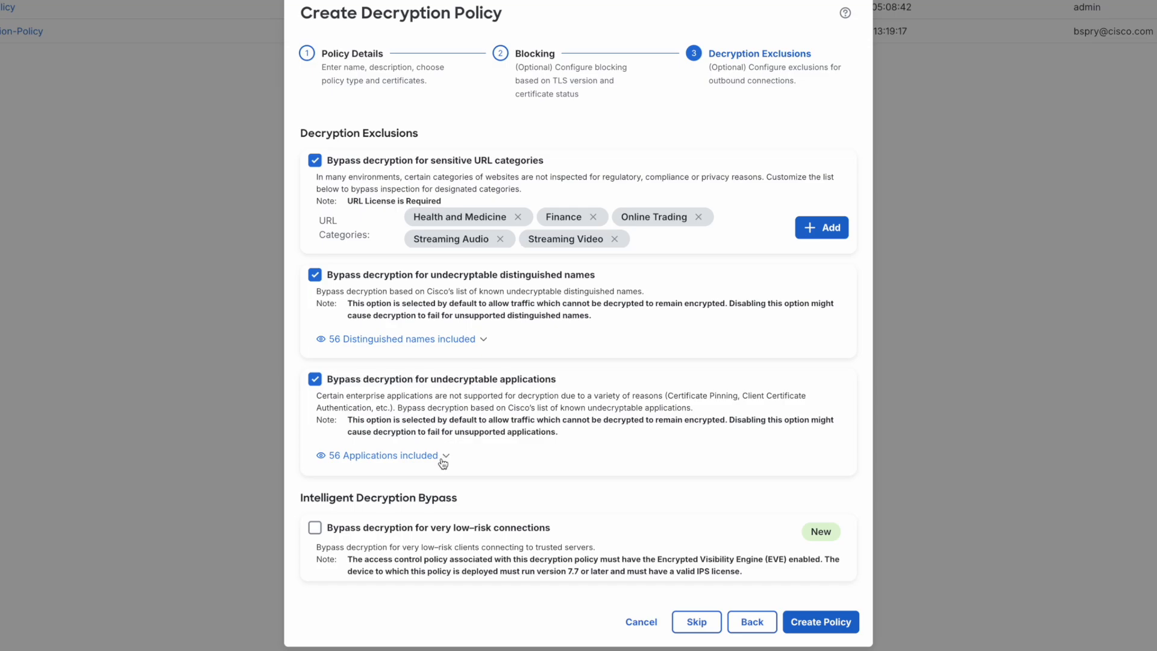
Review the 56 bypassed applications, enable very low-risk connection bypass, and create the policy
left_click(383, 454)
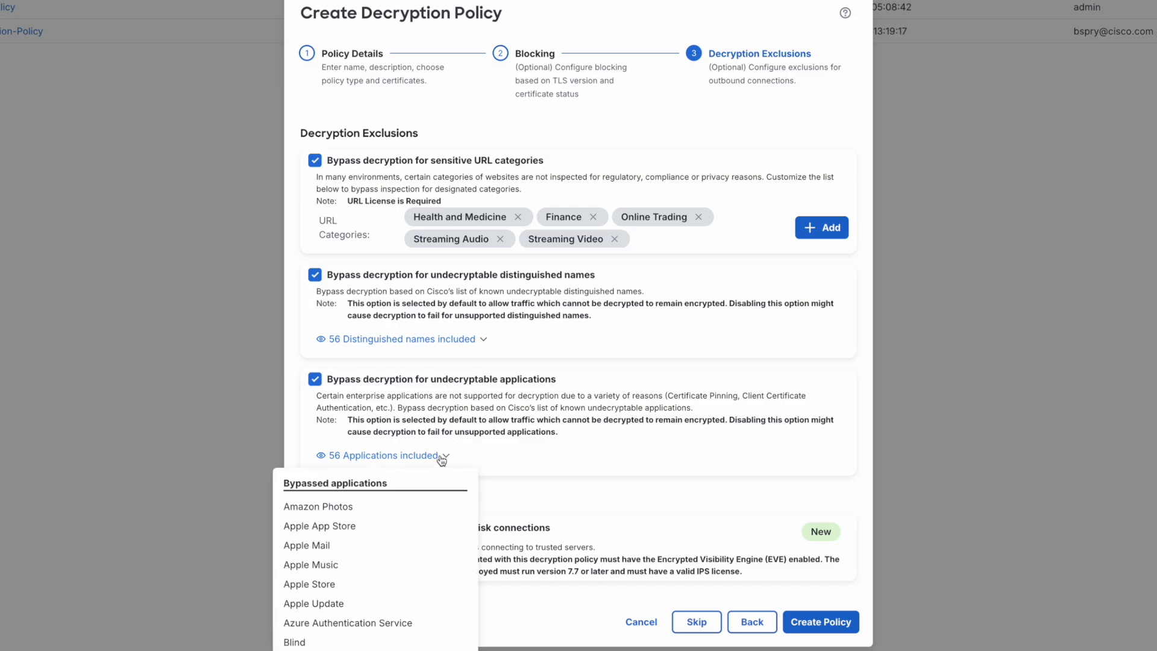
scroll("down", 3)
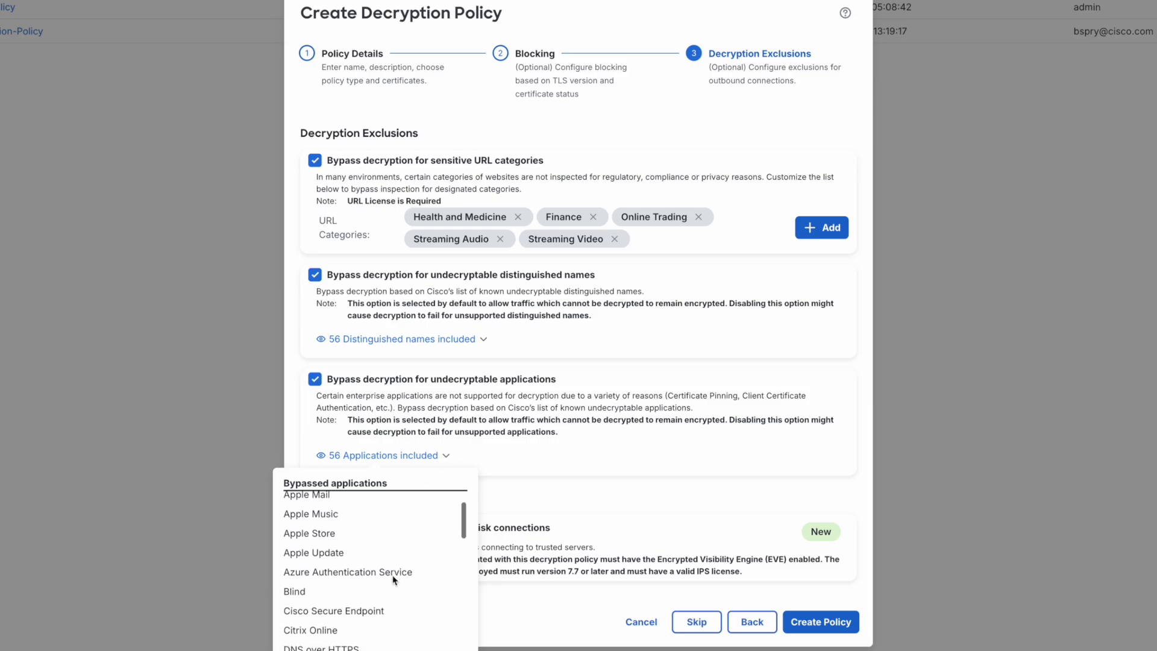
scroll("down", 3)
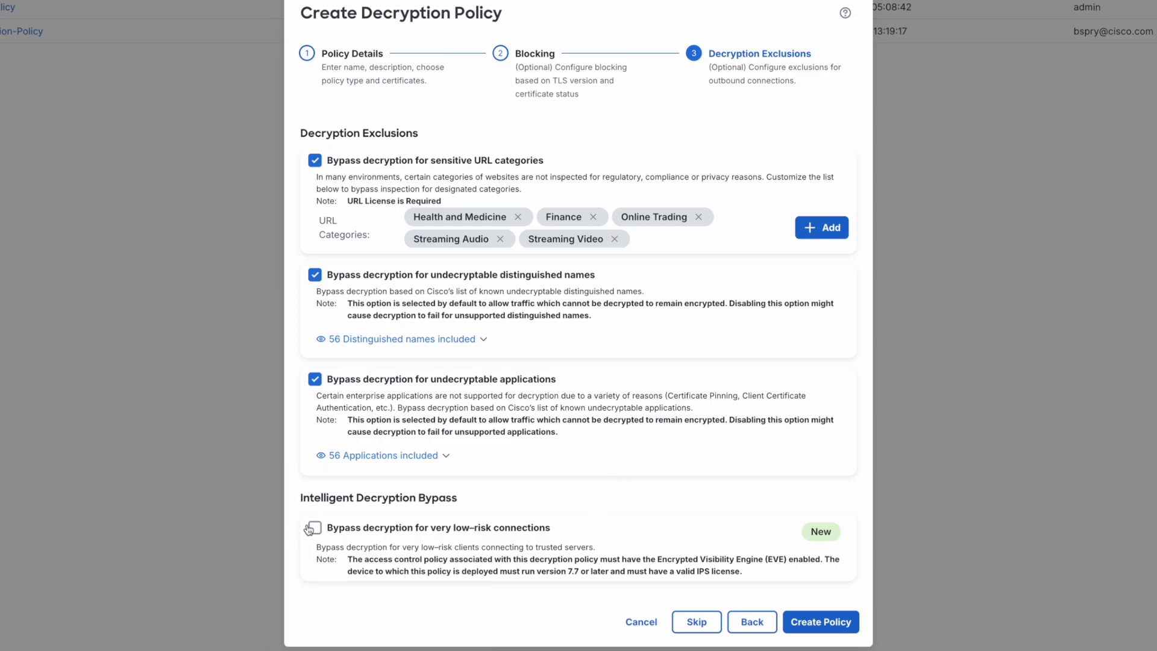
left_click(315, 531)
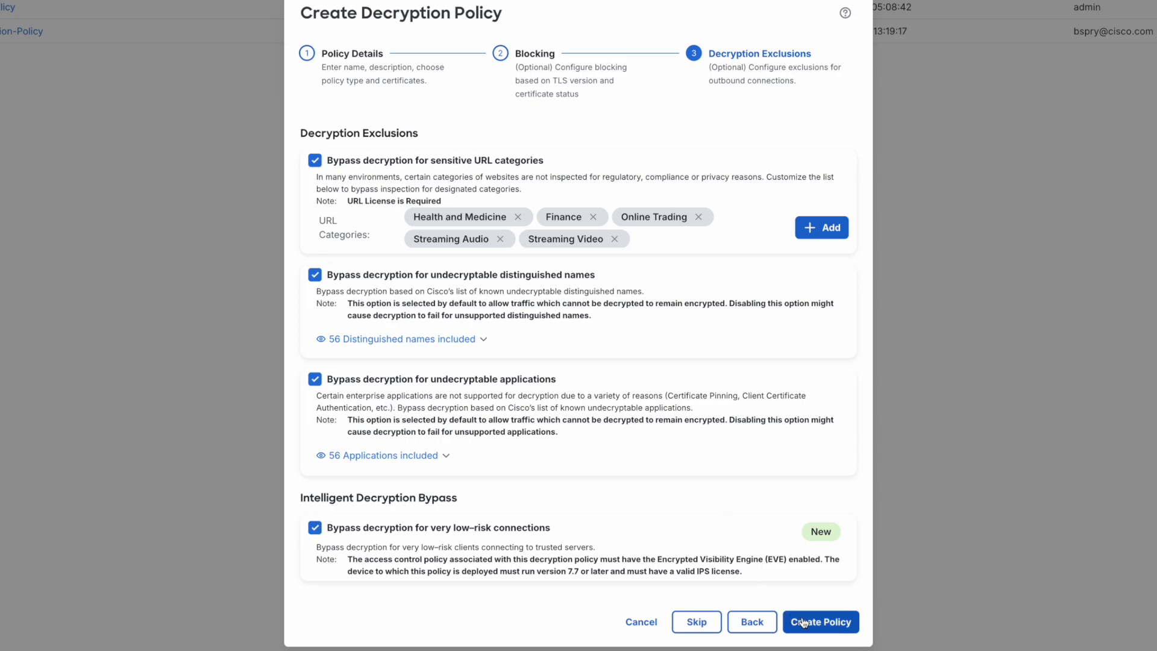
left_click(820, 622)
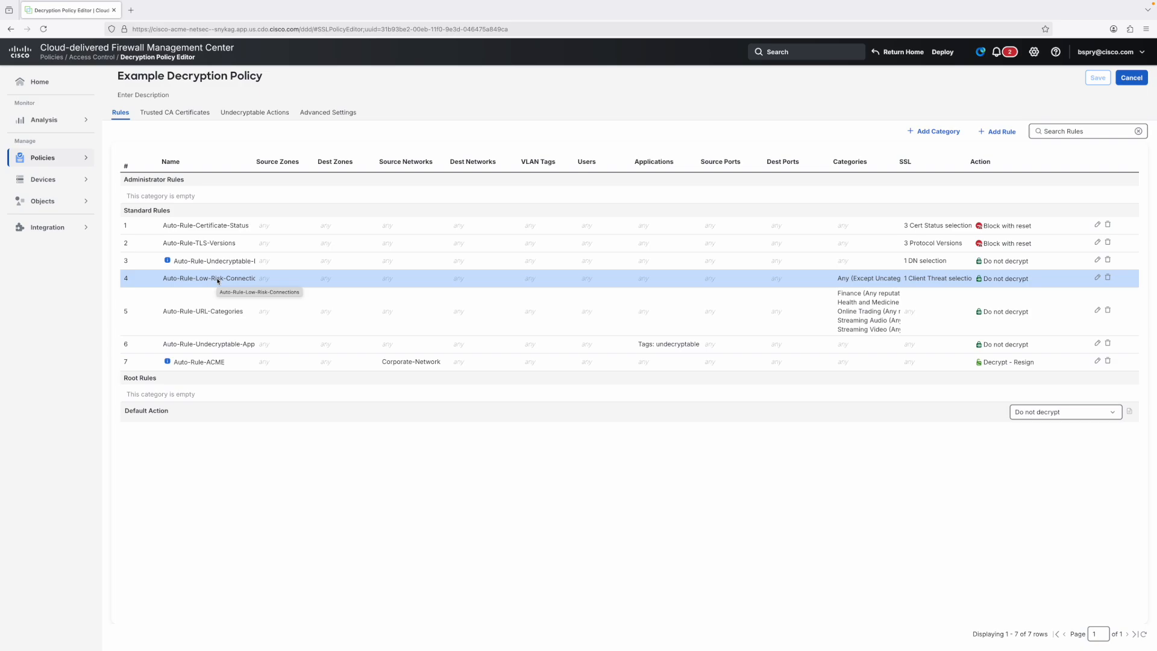
mouse_move(214, 311)
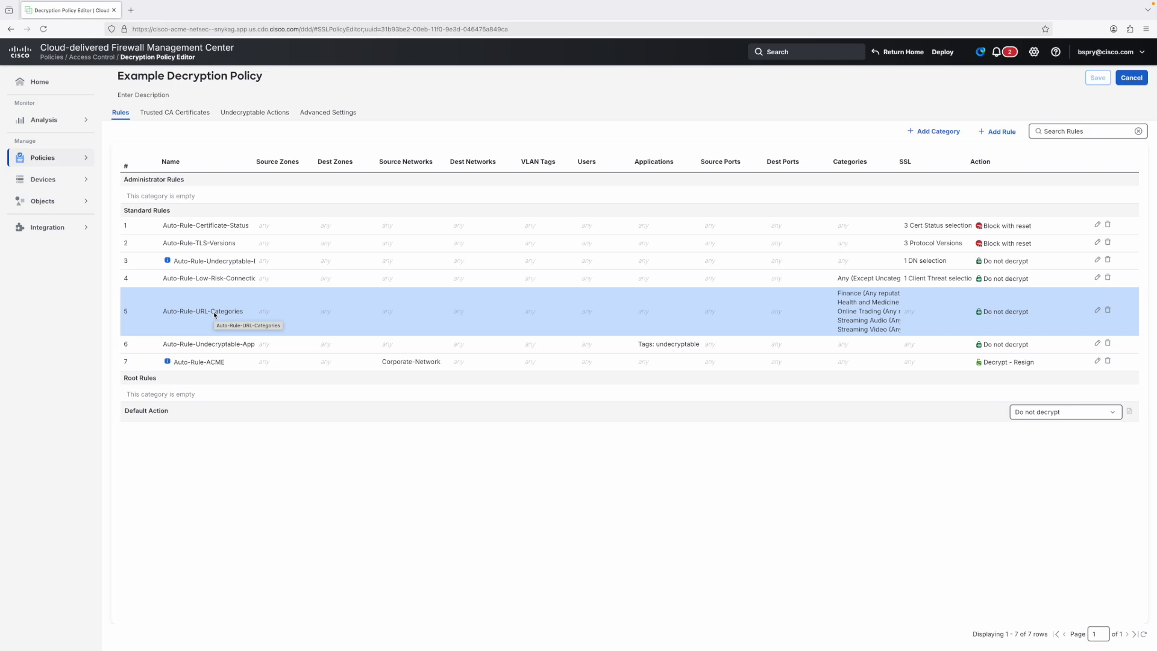
mouse_move(208, 343)
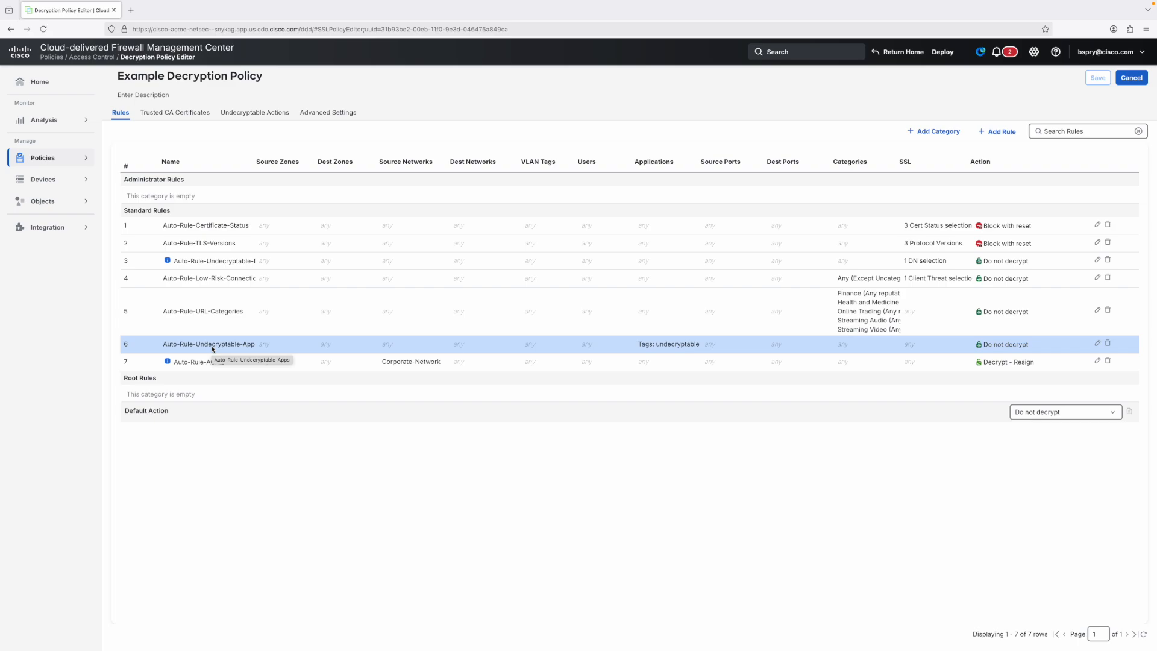
mouse_move(209, 384)
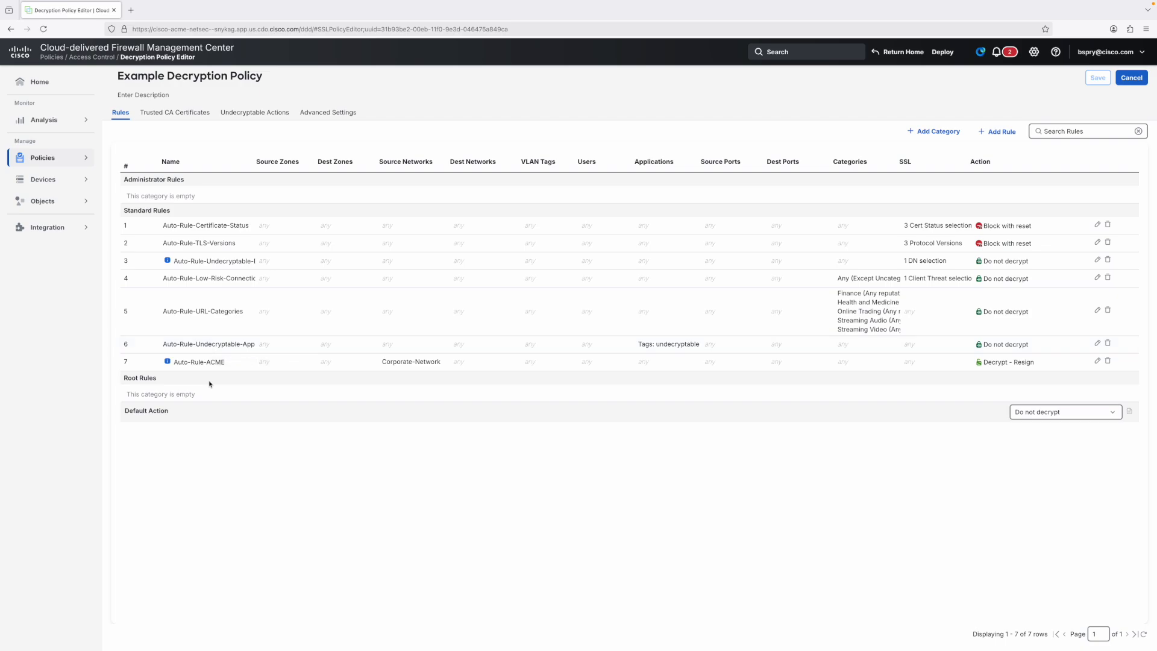
mouse_move(400, 382)
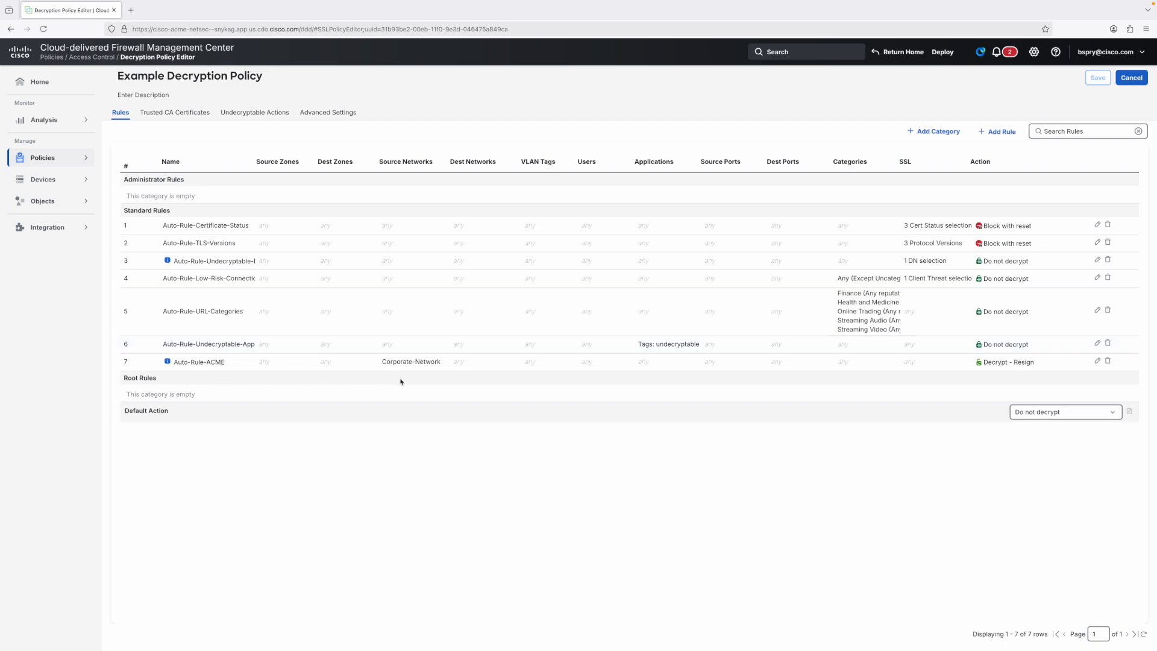
mouse_move(383, 383)
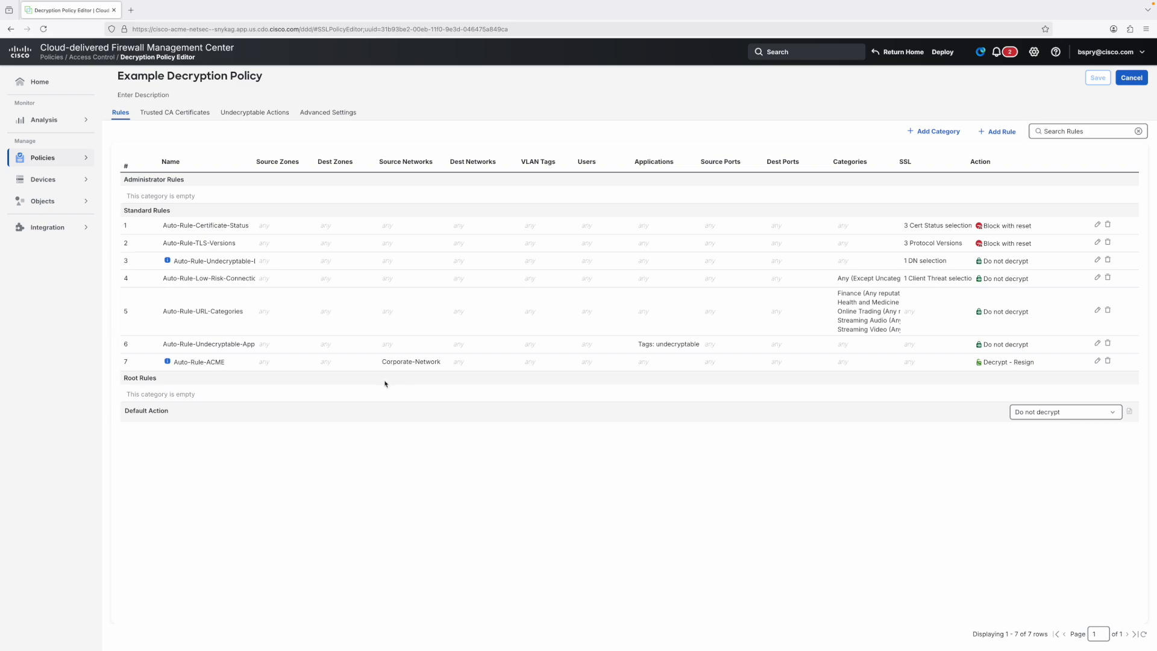